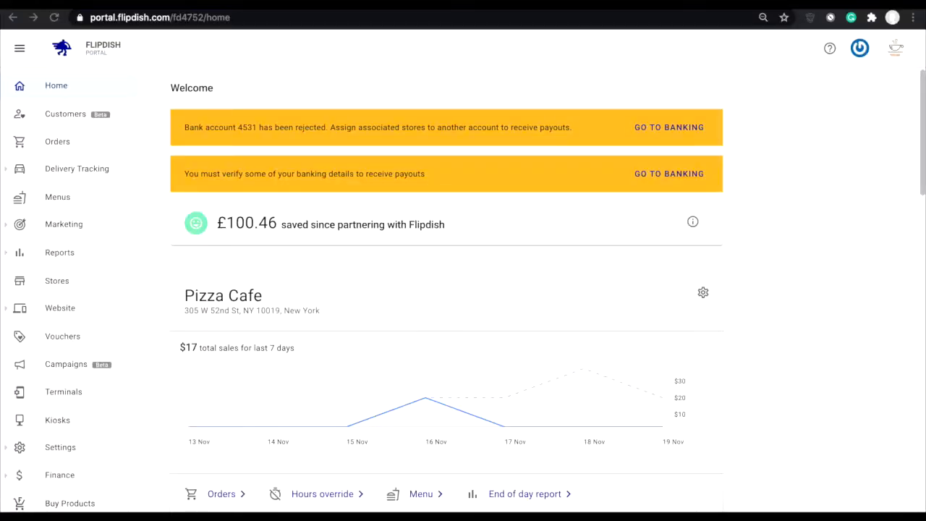
mouse_move(194, 140)
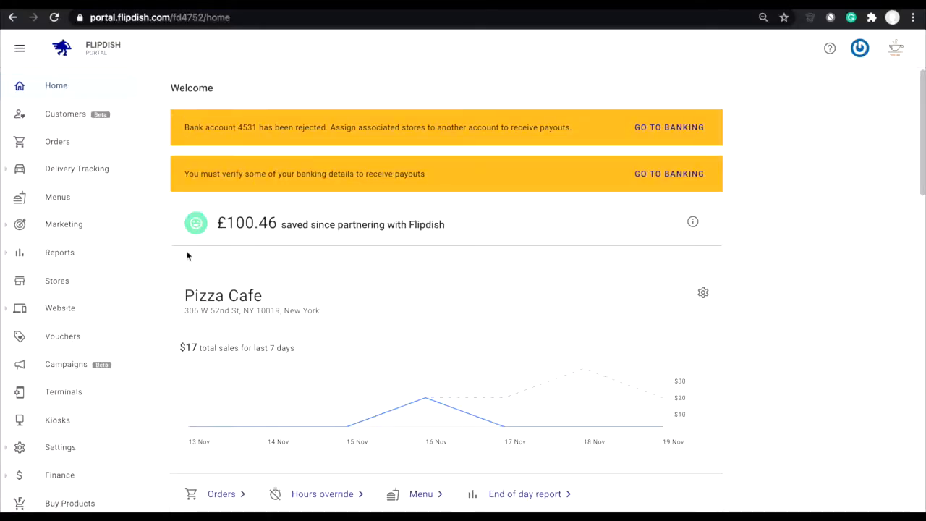
Show the Vouchers list and look through its codes, details and statuses
left_click(62, 335)
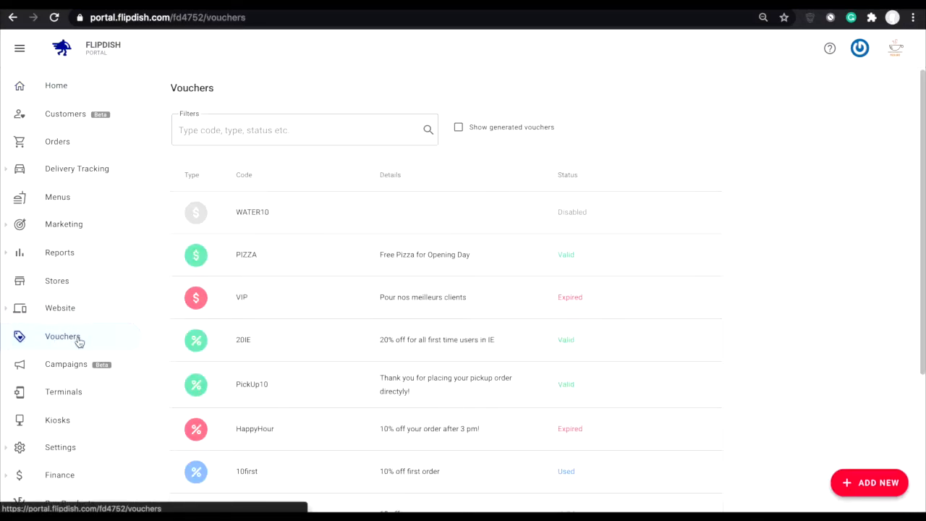
scroll("down", 3)
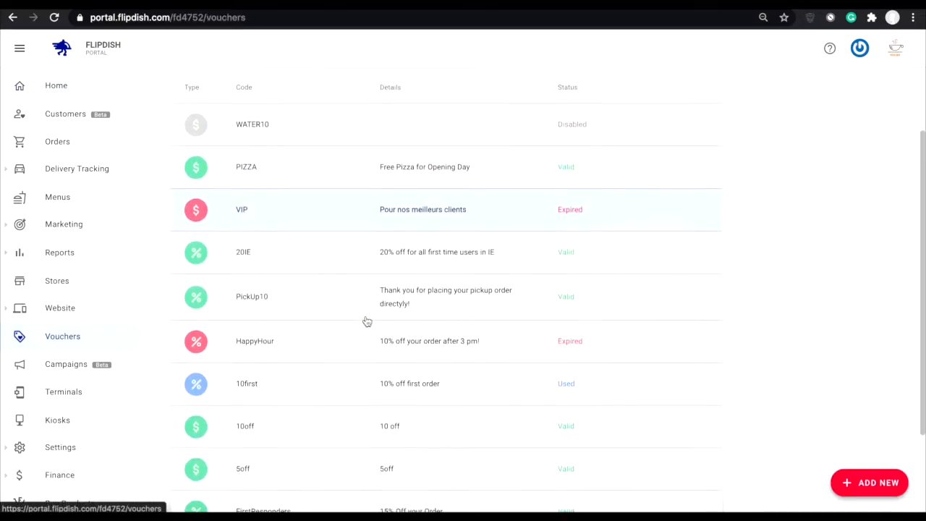
scroll("up", 3)
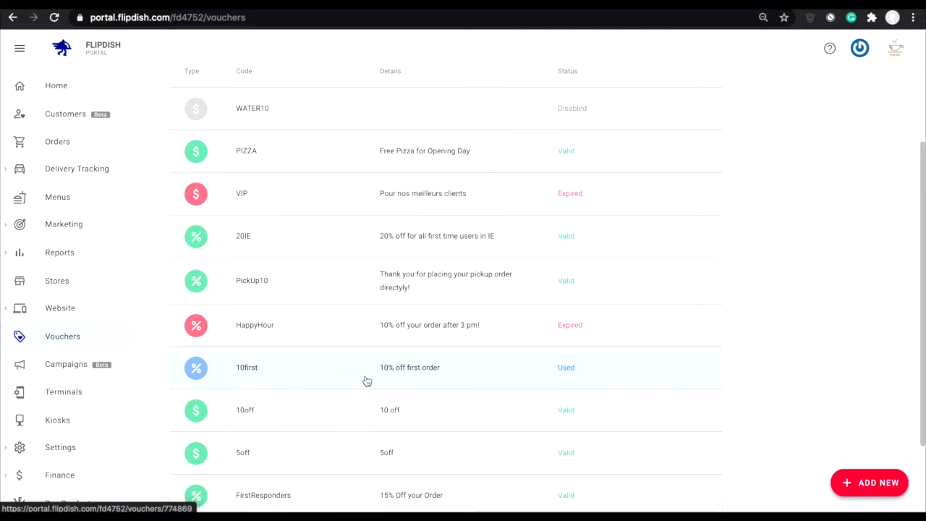
scroll("up", 3)
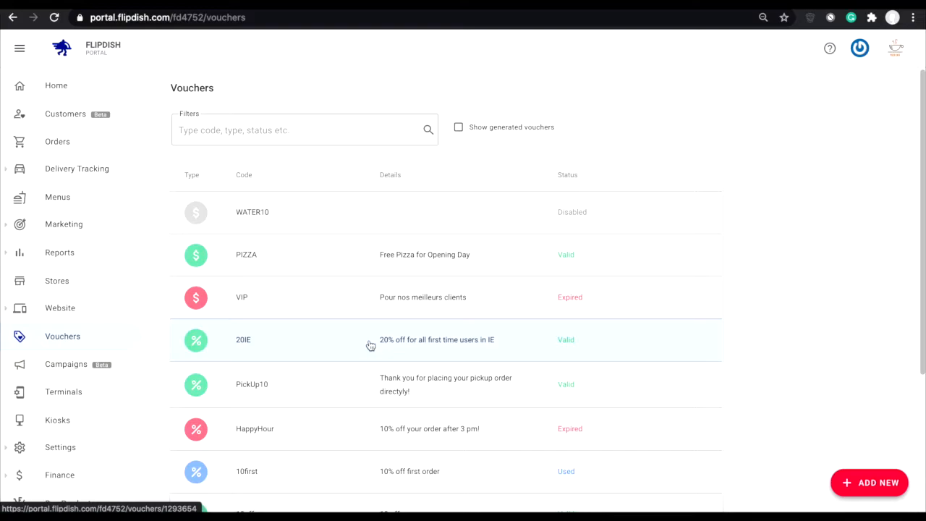
mouse_move(527, 299)
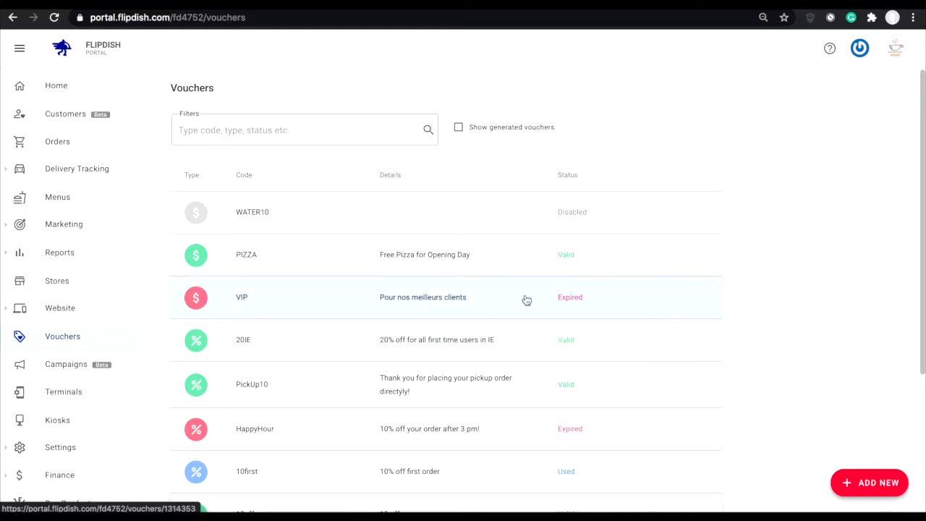
mouse_move(563, 300)
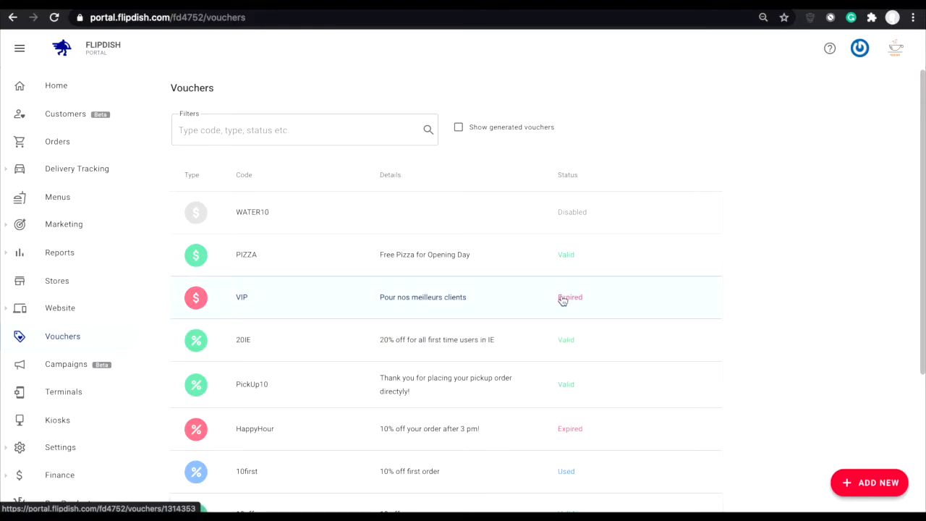
mouse_move(584, 202)
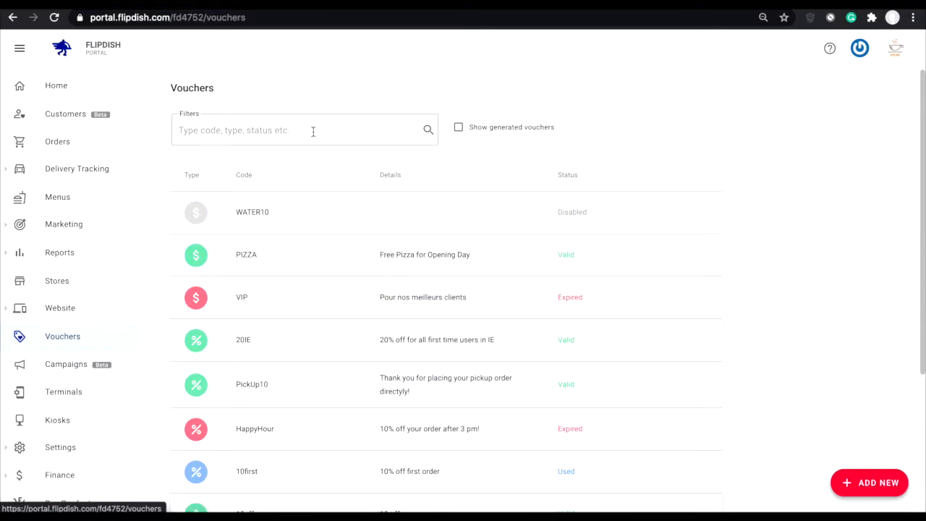
Filter the voucher list to the WATER10 code, then clear the filter to show all vouchers
left_click(303, 131)
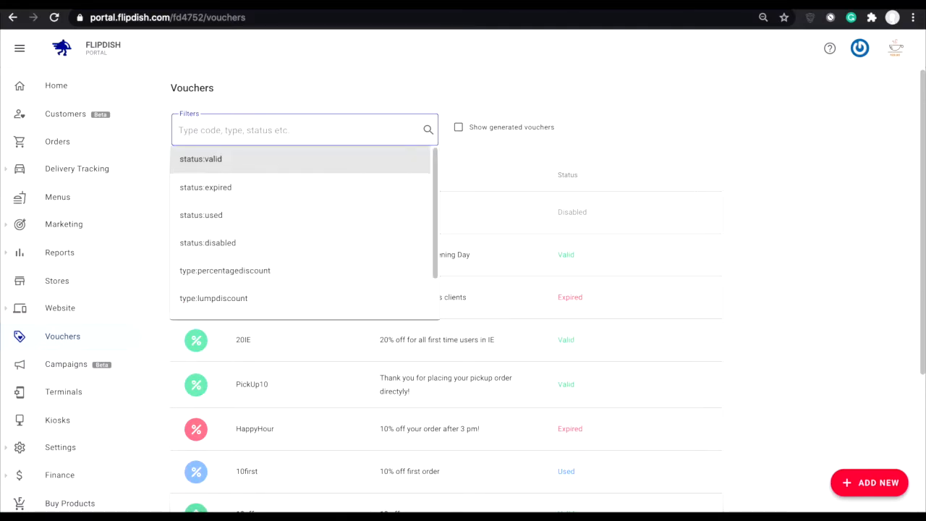
type("WAT")
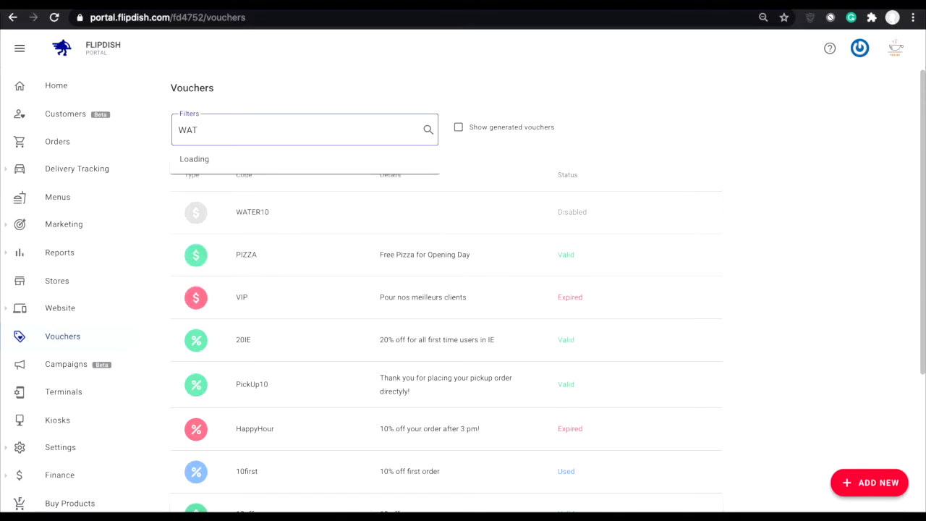
left_click(252, 211)
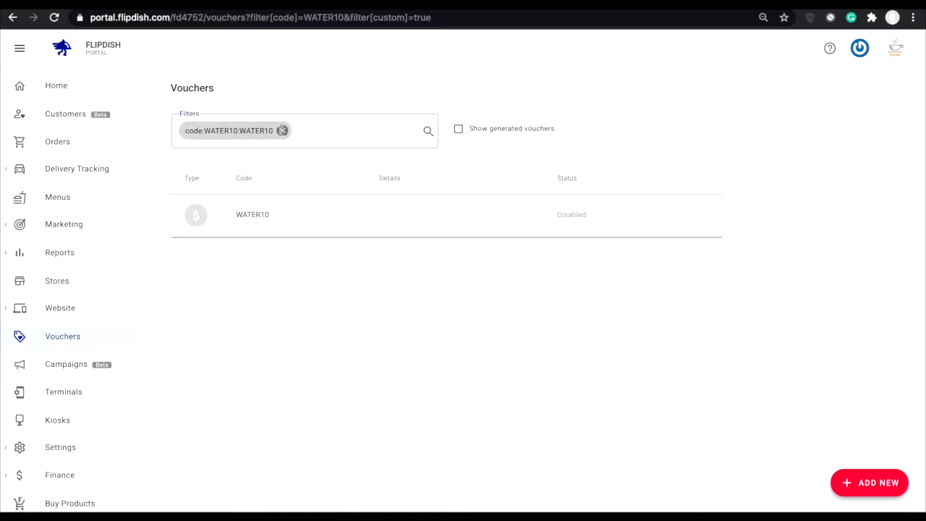
left_click(282, 130)
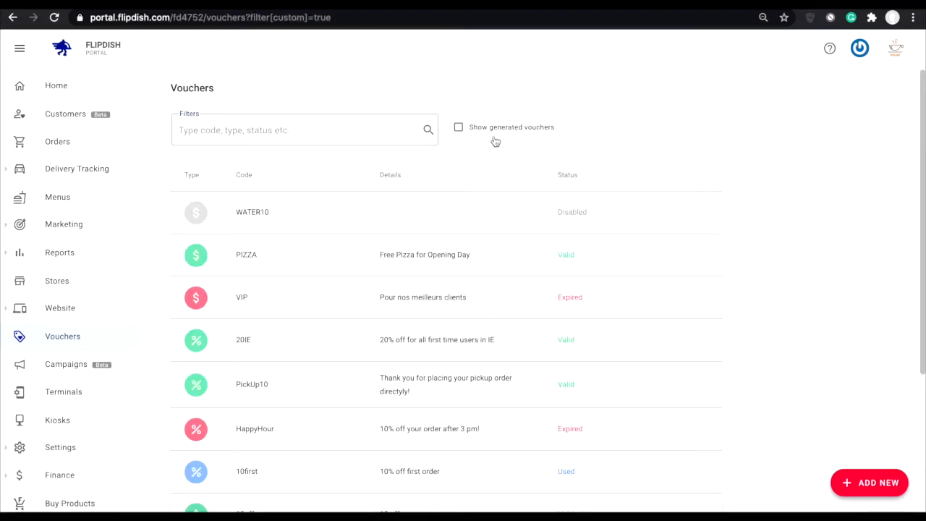
mouse_move(868, 483)
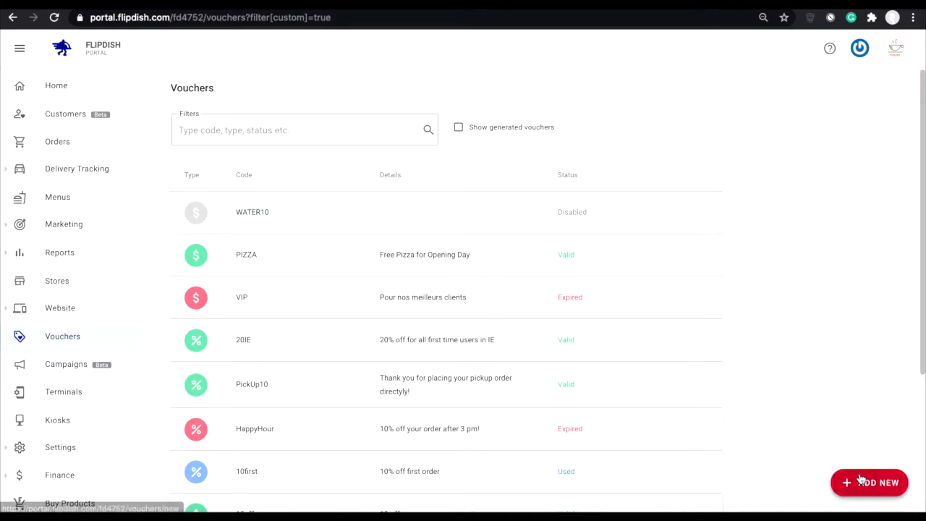
Start adding a new voucher, reaching the percentage or lump discount choice
left_click(868, 483)
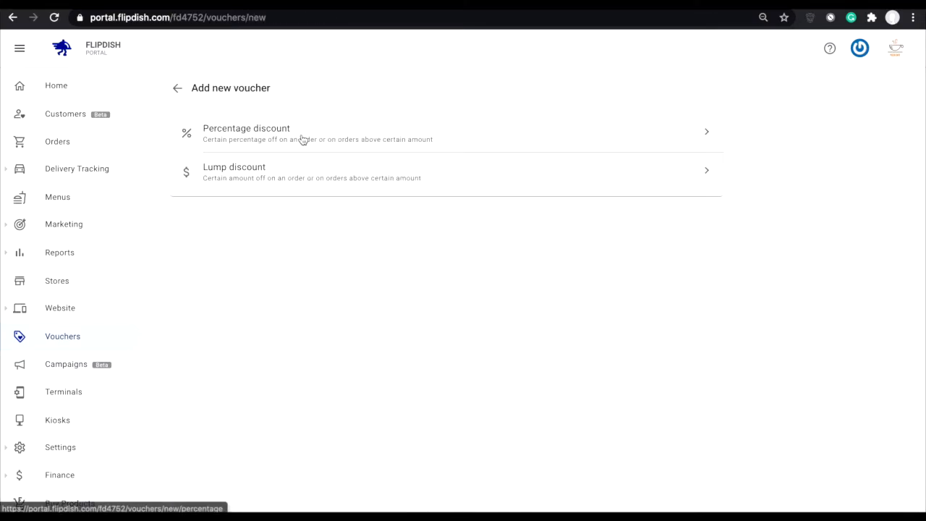
mouse_move(270, 182)
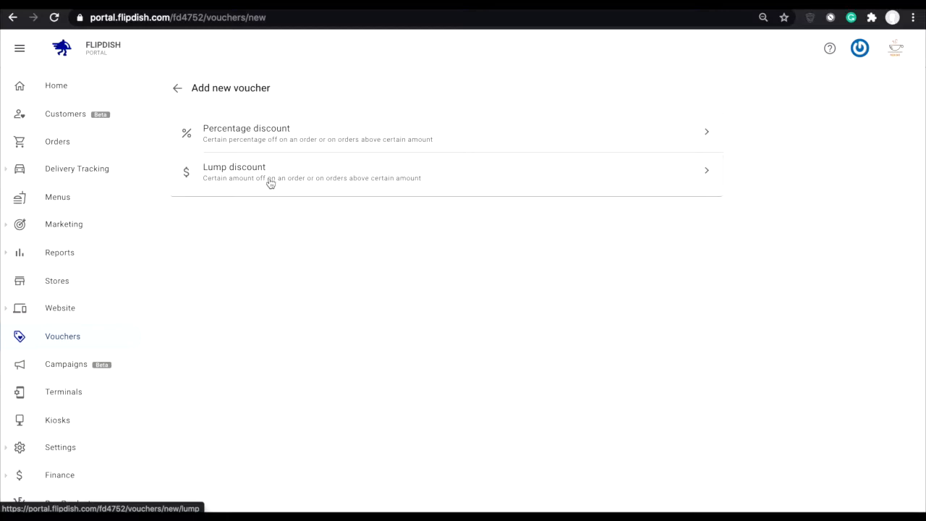
mouse_move(359, 190)
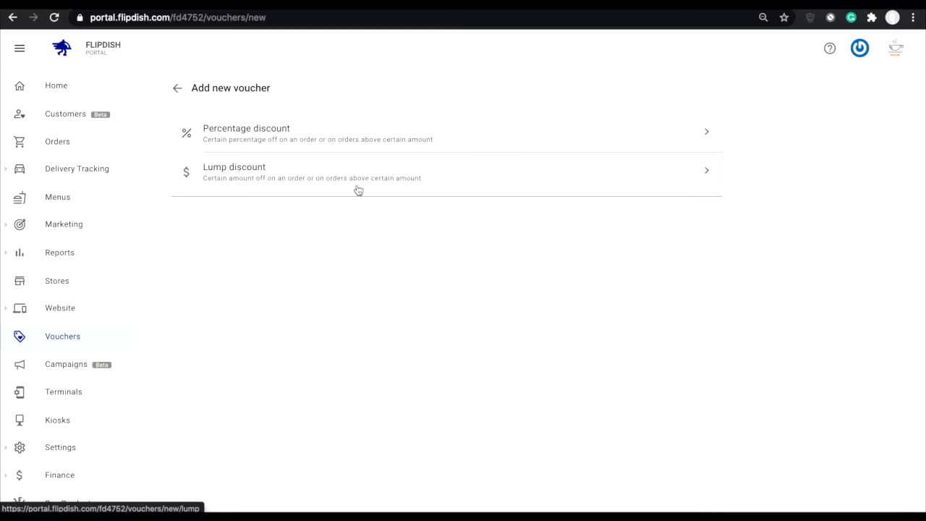
mouse_move(284, 143)
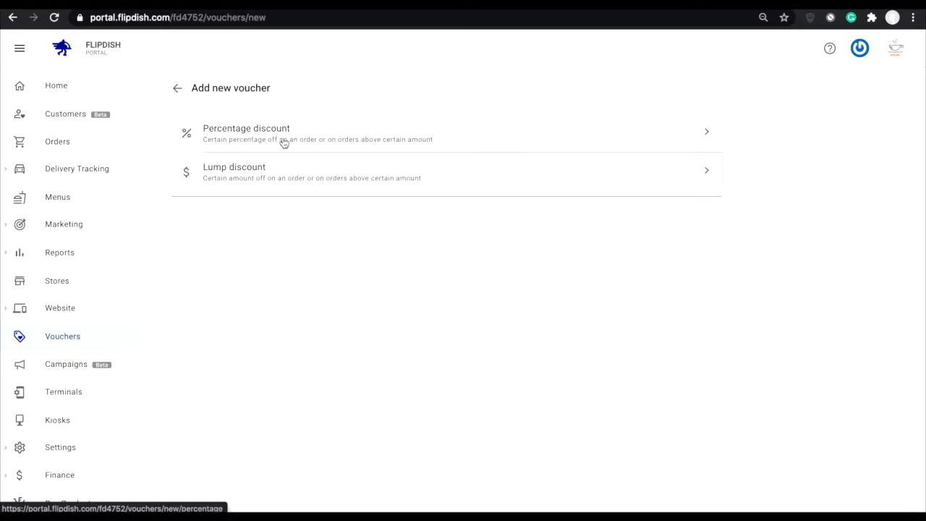
mouse_move(420, 139)
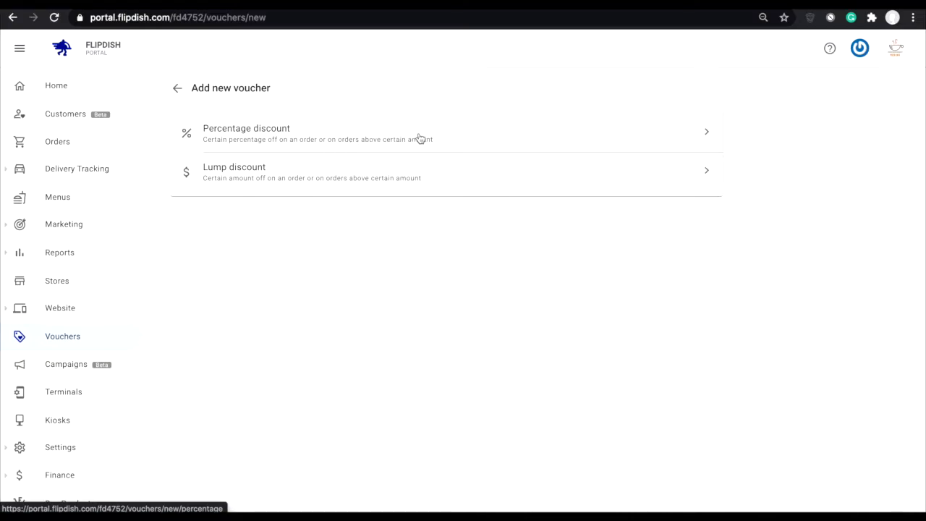
mouse_move(464, 138)
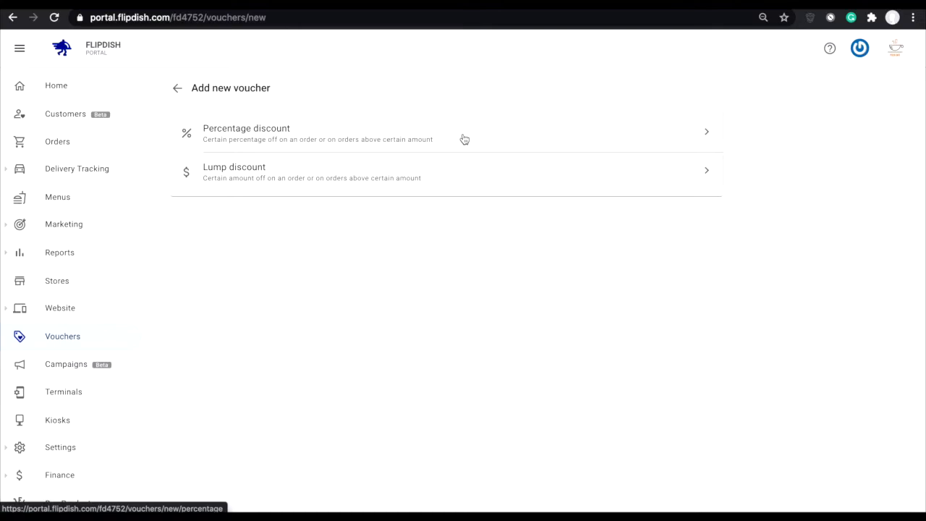
mouse_move(367, 136)
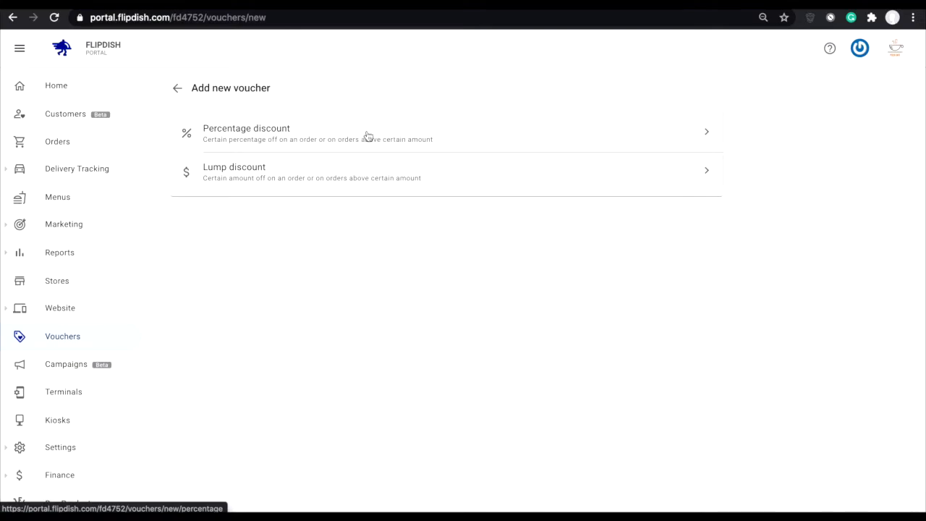
mouse_move(332, 142)
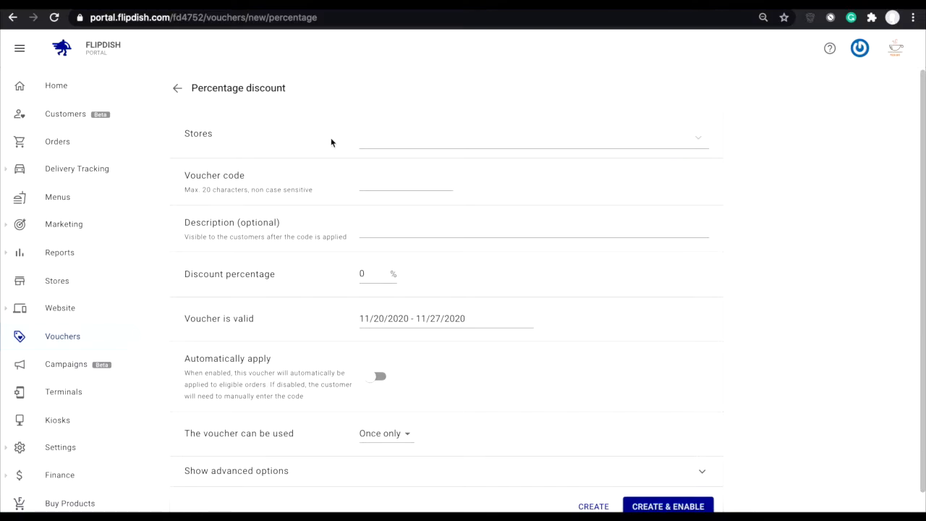
Assign the voucher to the Pizza Cafe store
left_click(532, 139)
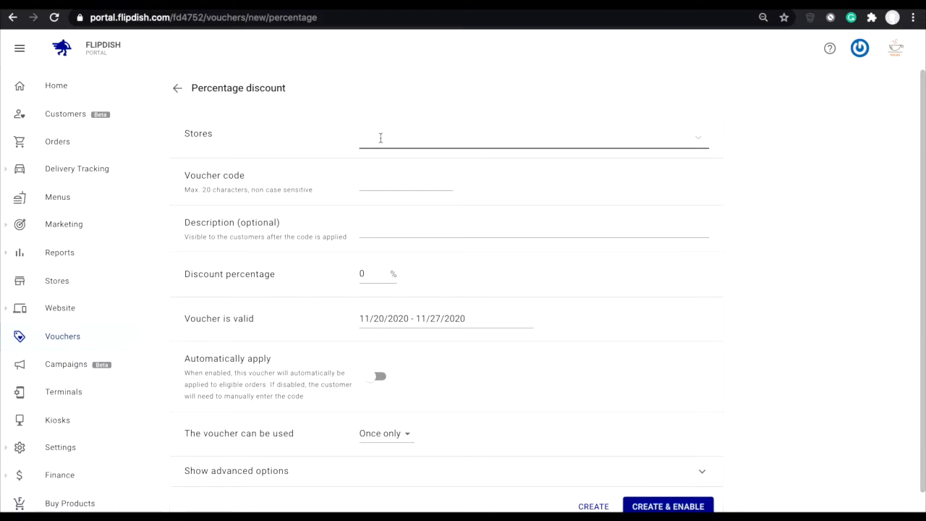
left_click(533, 137)
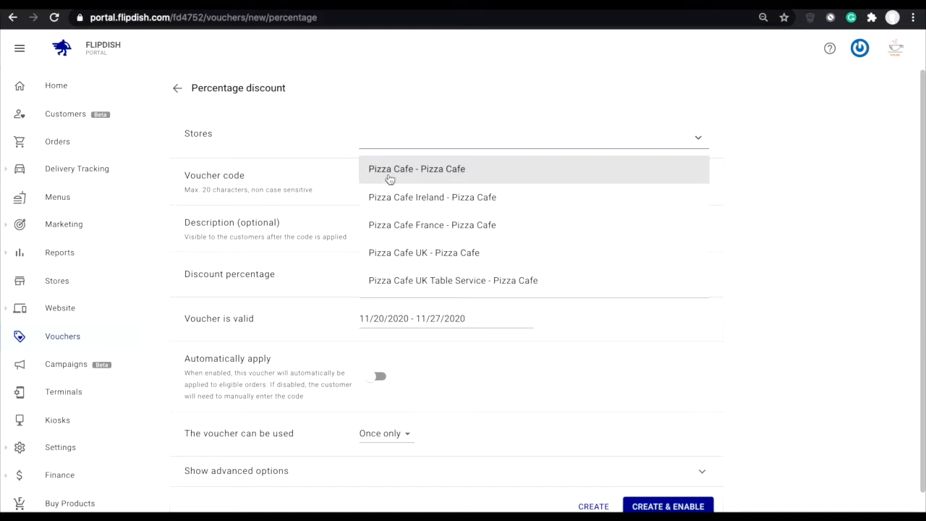
mouse_move(395, 205)
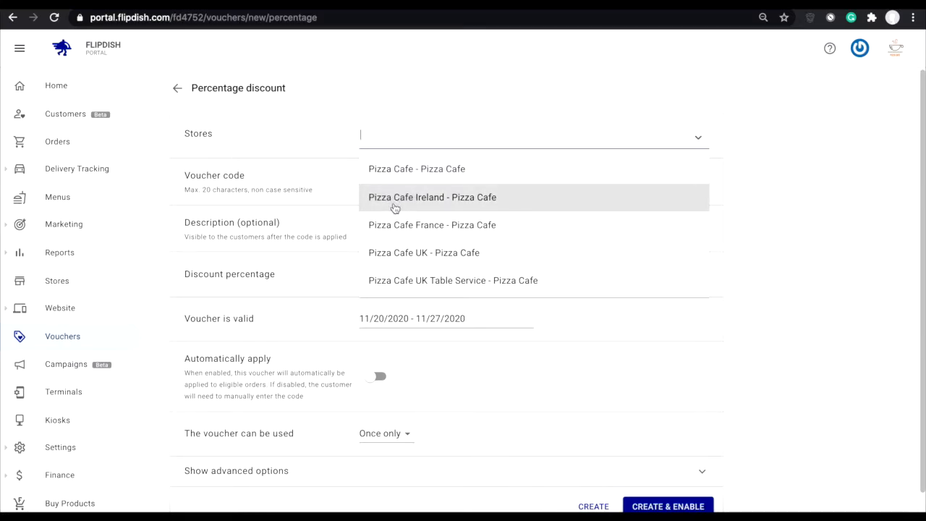
mouse_move(404, 214)
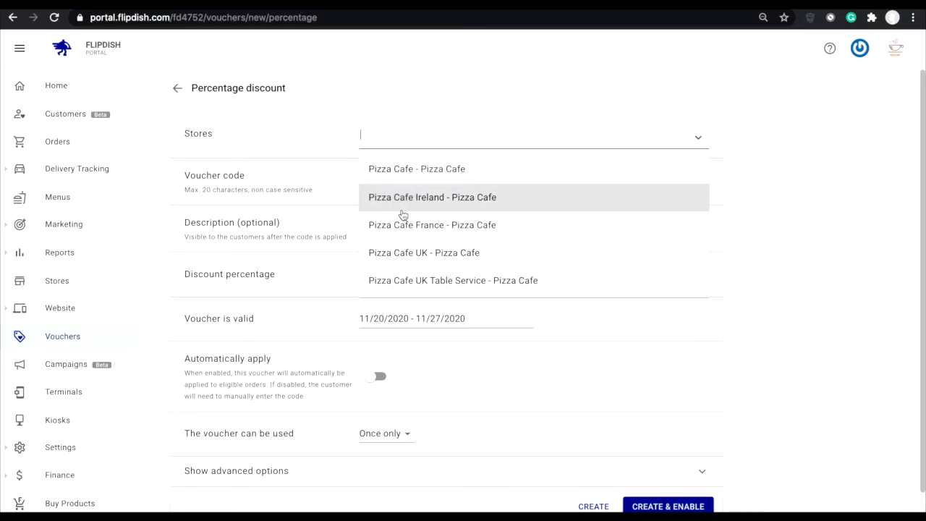
mouse_move(399, 260)
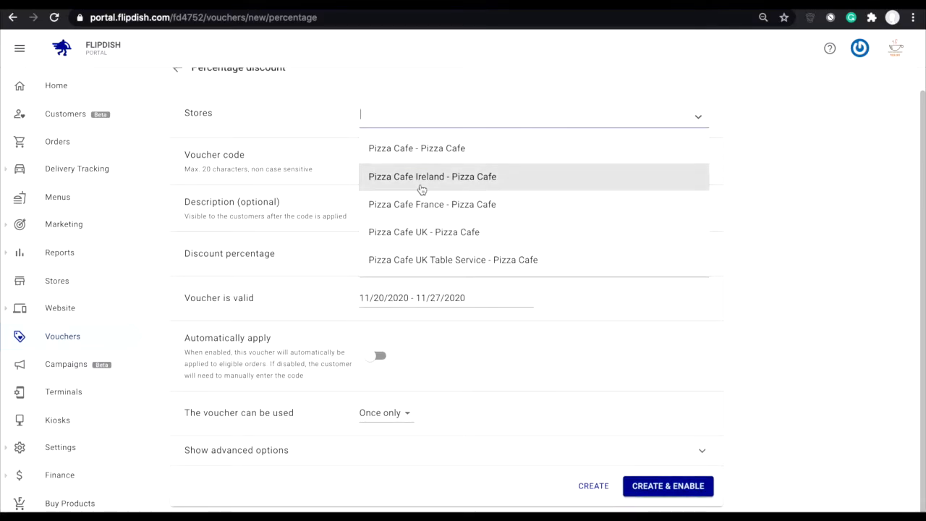
left_click(416, 147)
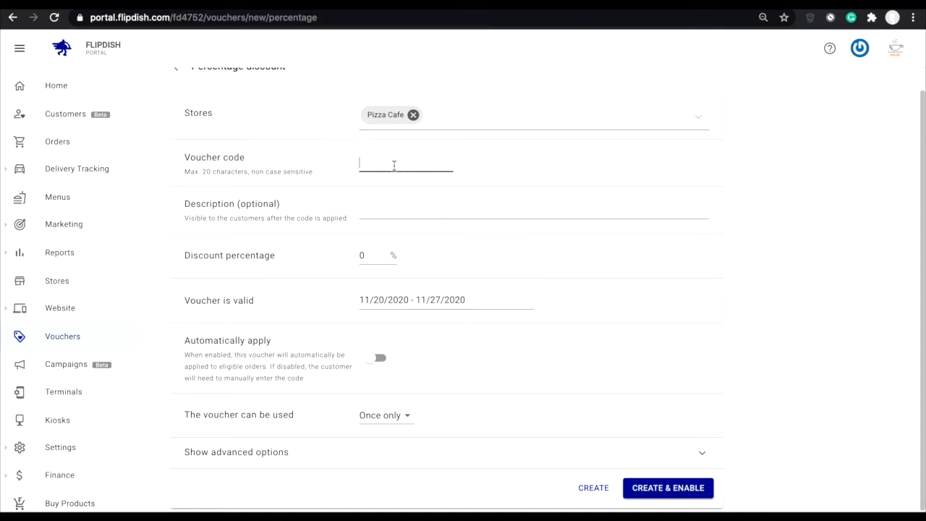
Enter code 'firstorder' with a thank-you description and begin setting the validity period
type("f")
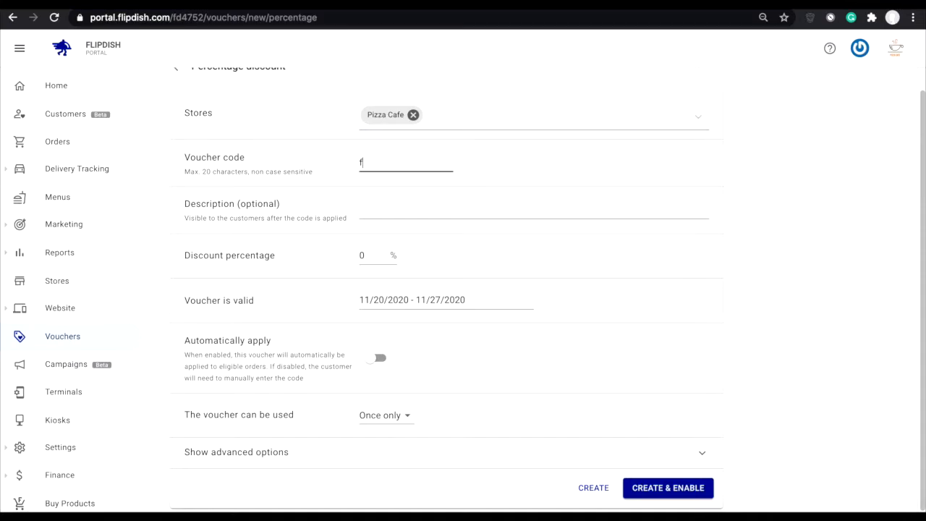
type("irstorder")
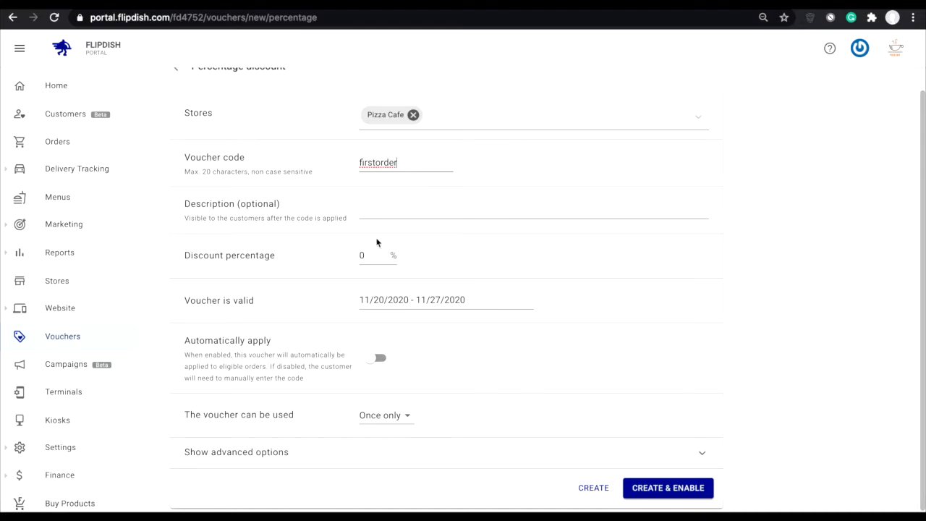
type("Thank youo for")
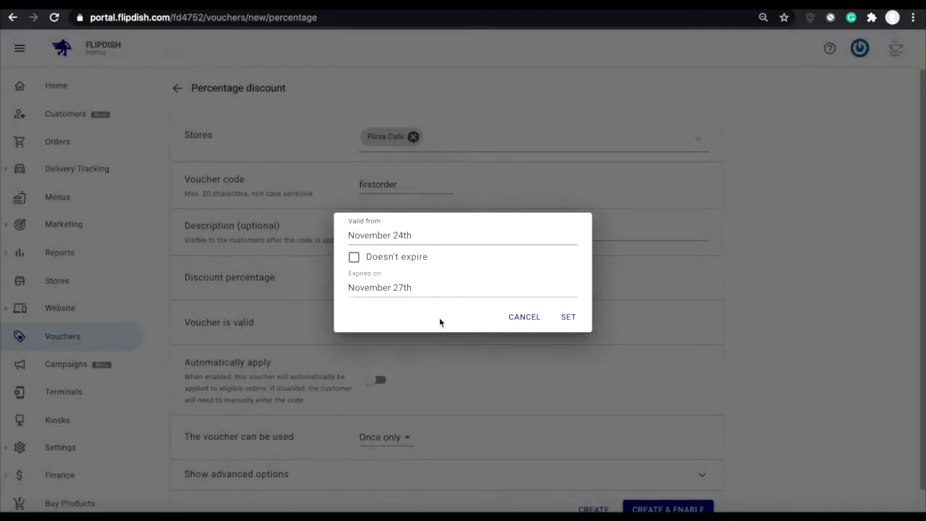
left_click(567, 317)
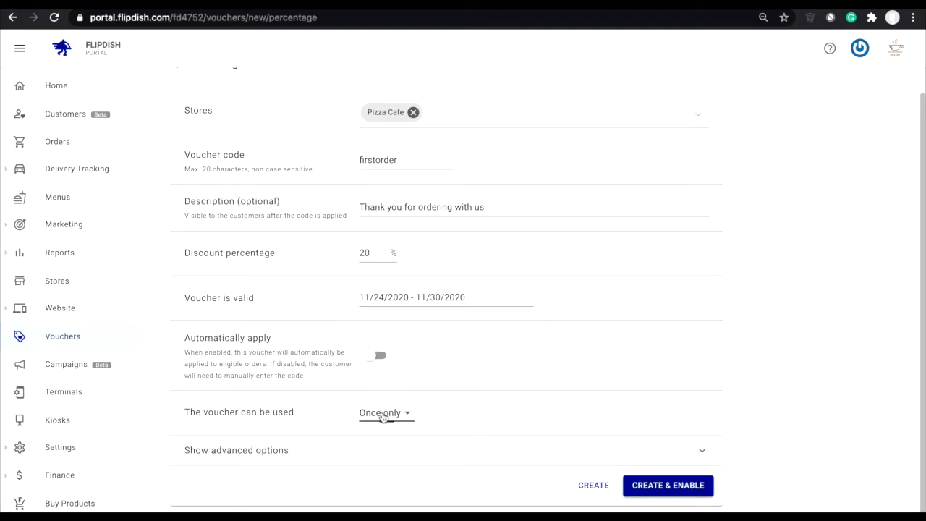
left_click(383, 412)
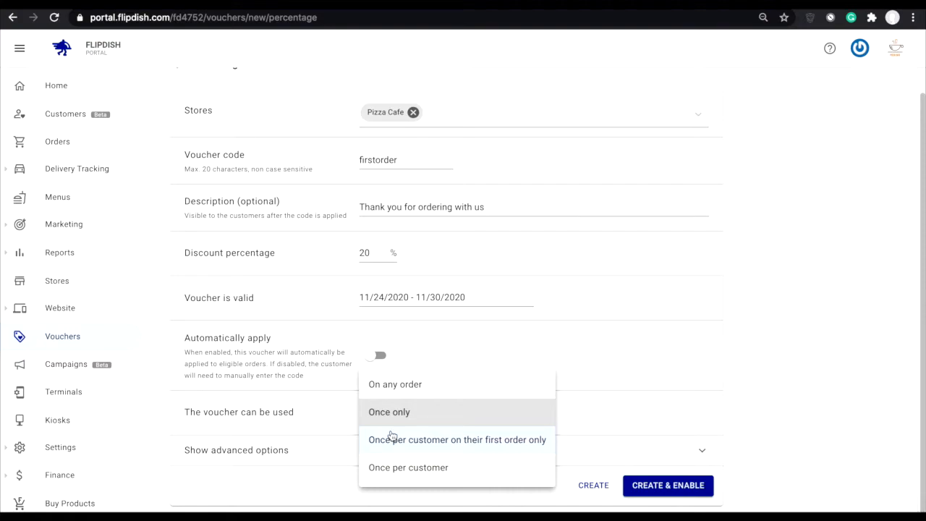
mouse_move(358, 428)
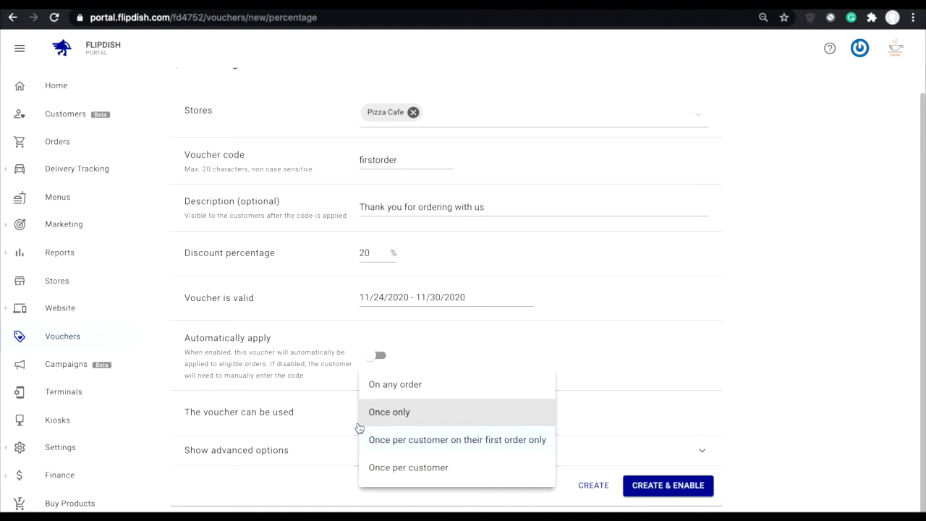
mouse_move(324, 428)
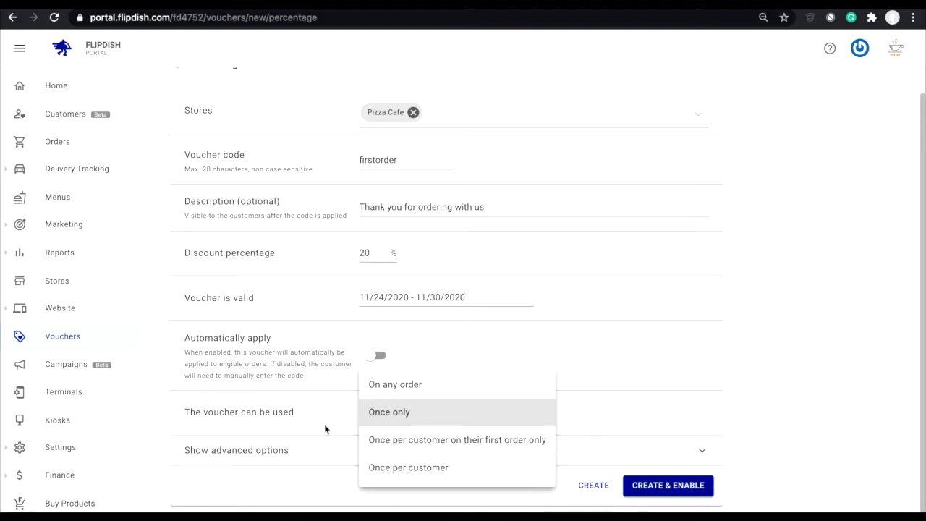
left_click(388, 410)
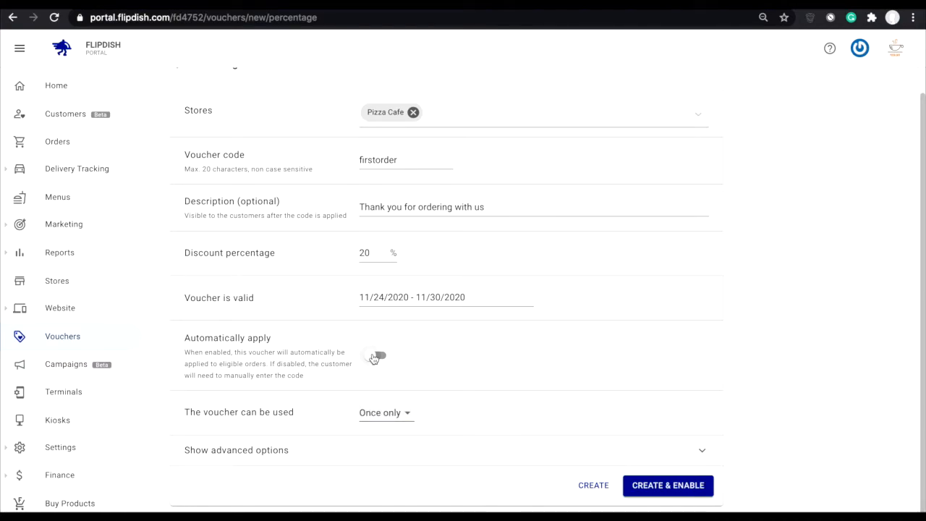
Turn on automatic apply and require orders over 10 in the advanced options
left_click(376, 353)
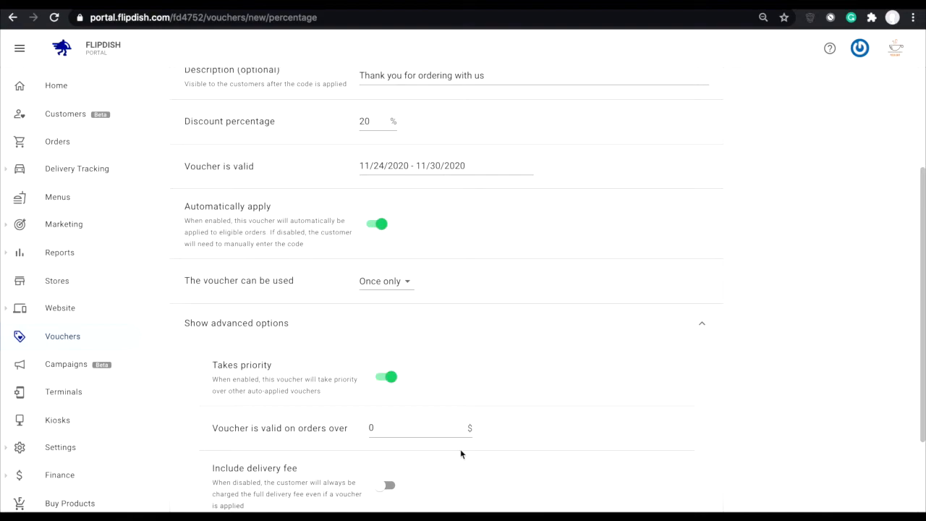
mouse_move(385, 376)
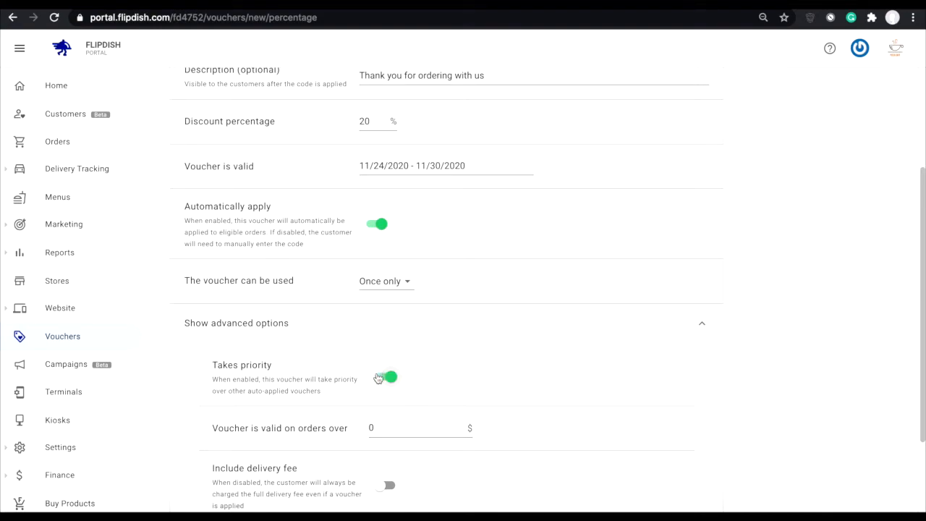
mouse_move(434, 418)
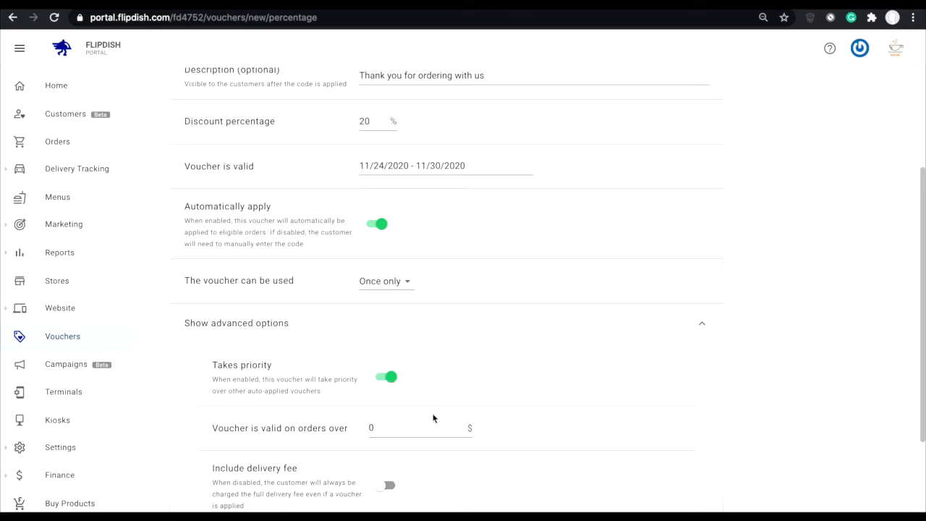
left_click(419, 428)
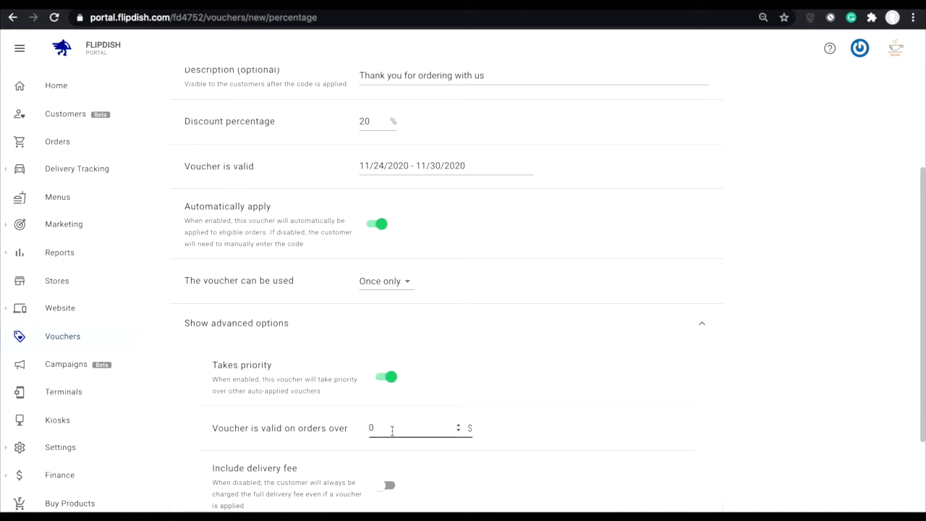
type("1")
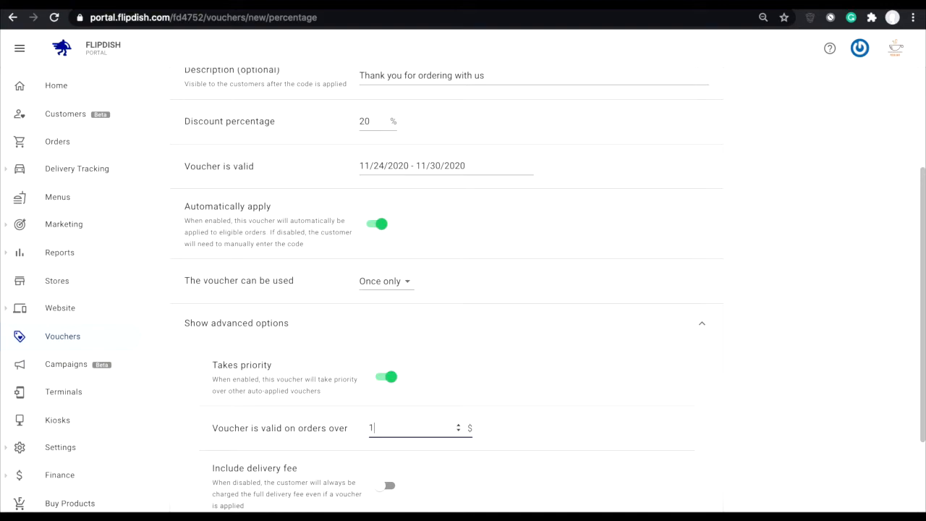
type("0")
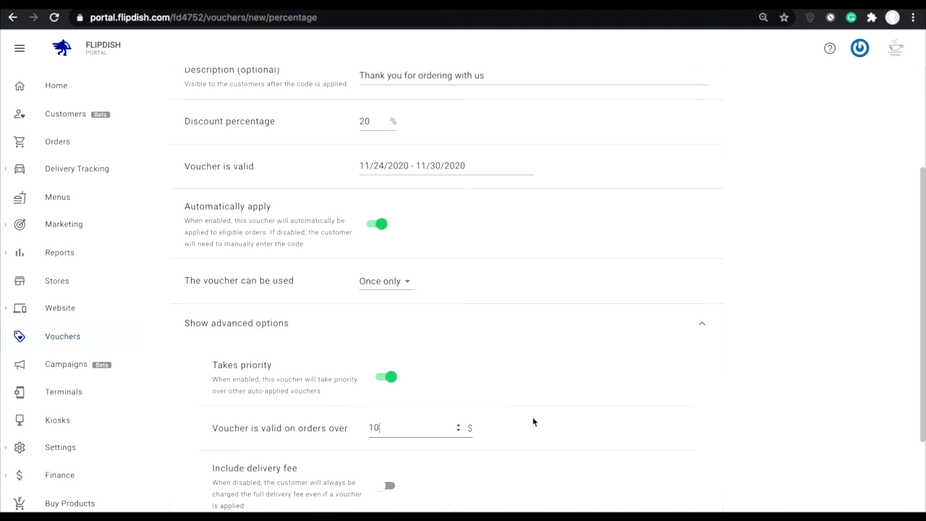
scroll("down", 3)
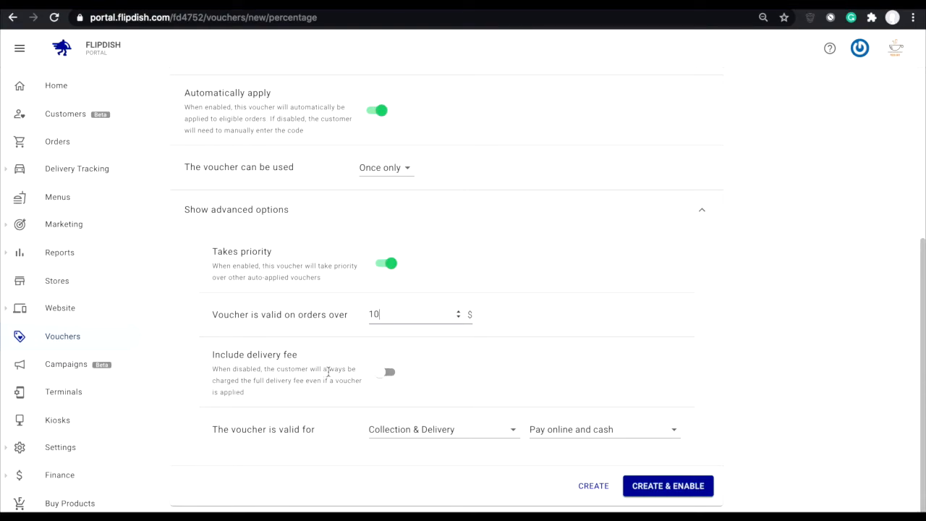
mouse_move(374, 381)
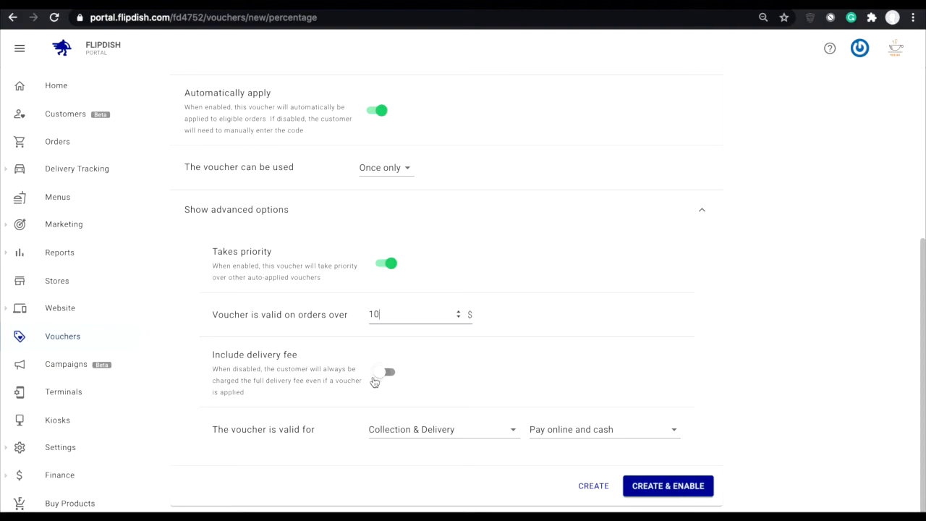
mouse_move(387, 376)
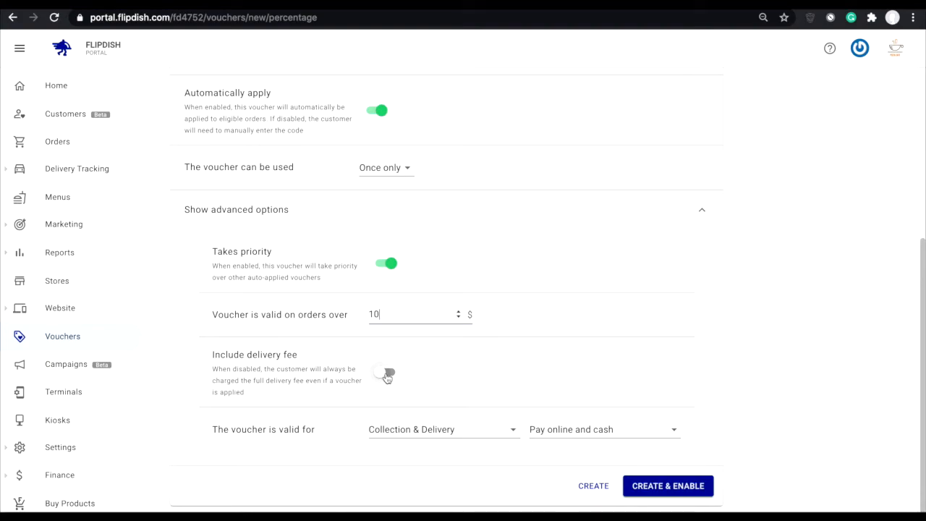
Include the delivery fee, keep Collection & Delivery, and keep online and cash payments
left_click(385, 372)
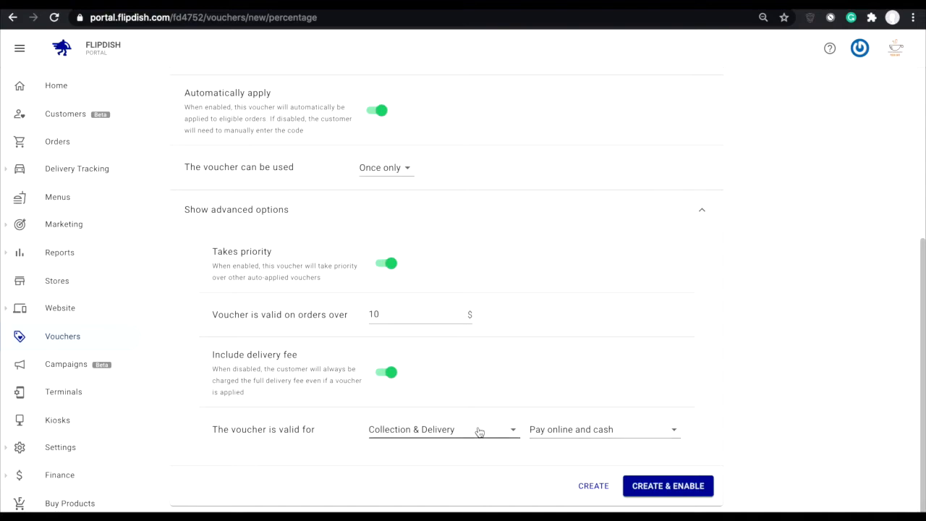
left_click(443, 428)
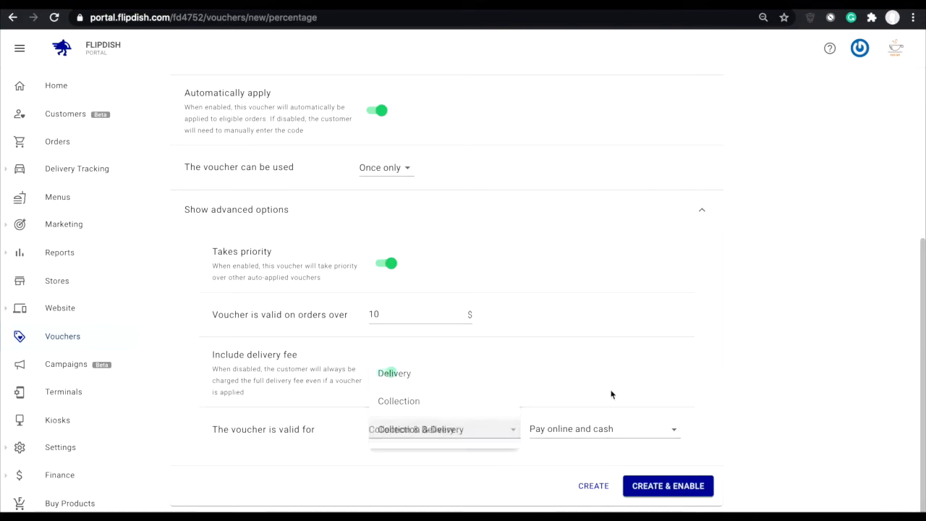
left_click(605, 428)
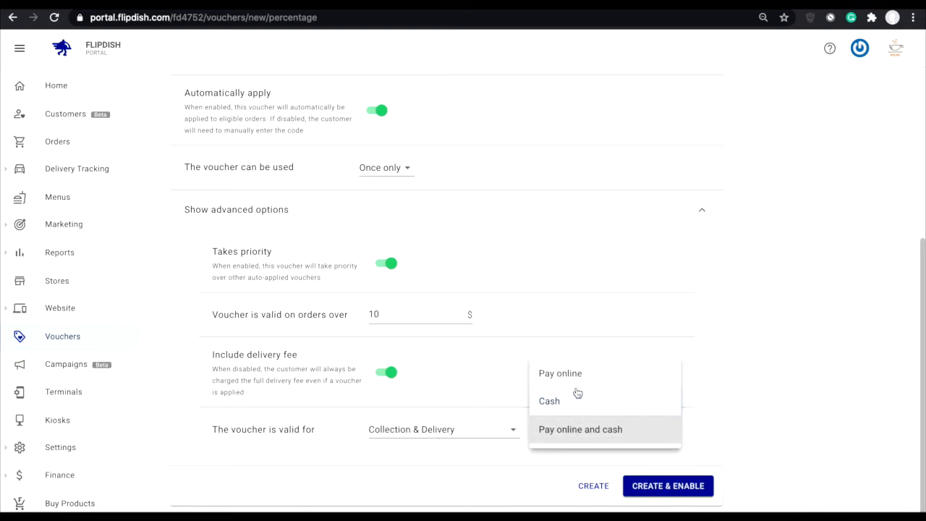
mouse_move(573, 432)
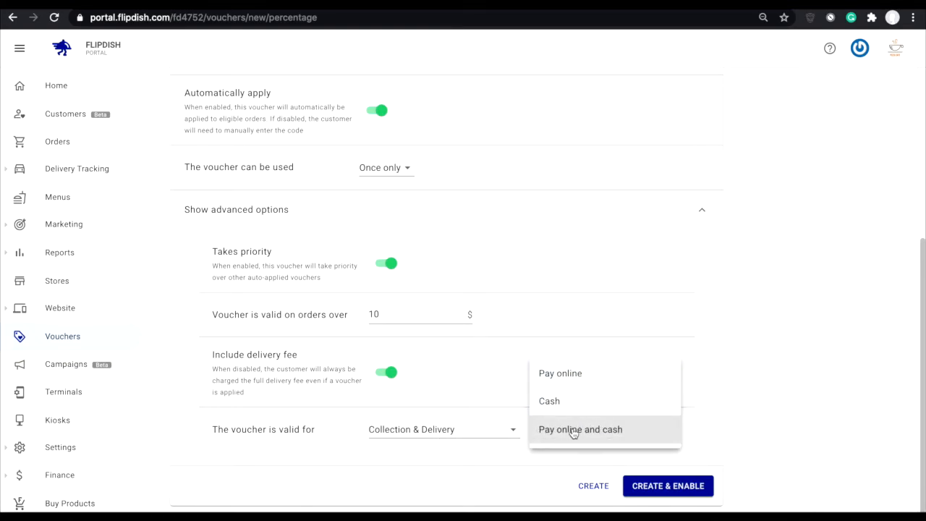
mouse_move(585, 342)
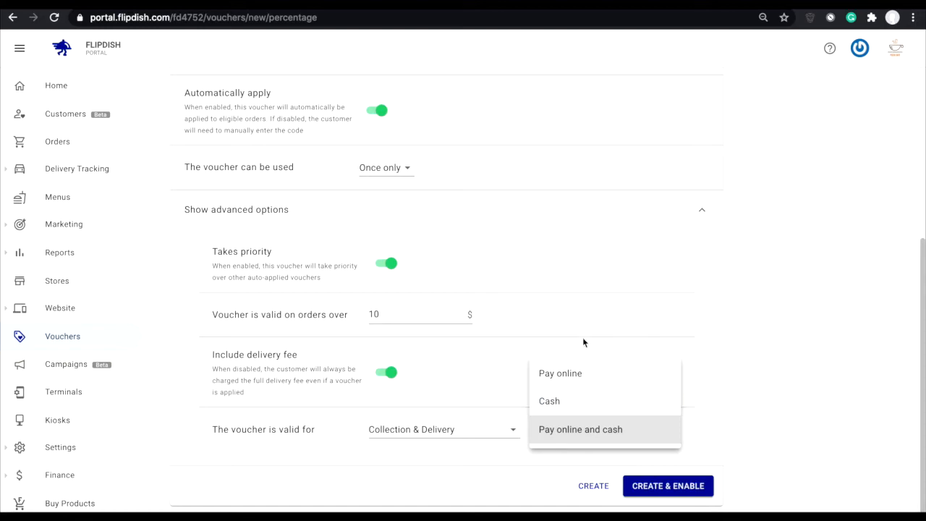
left_click(580, 428)
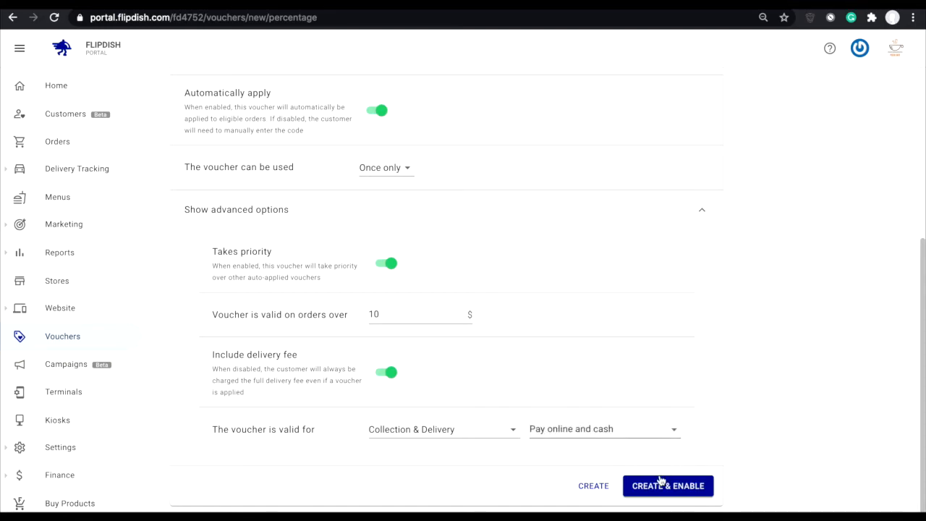
Review the completed form and create the firstorder voucher as enabled
scroll("up", 3)
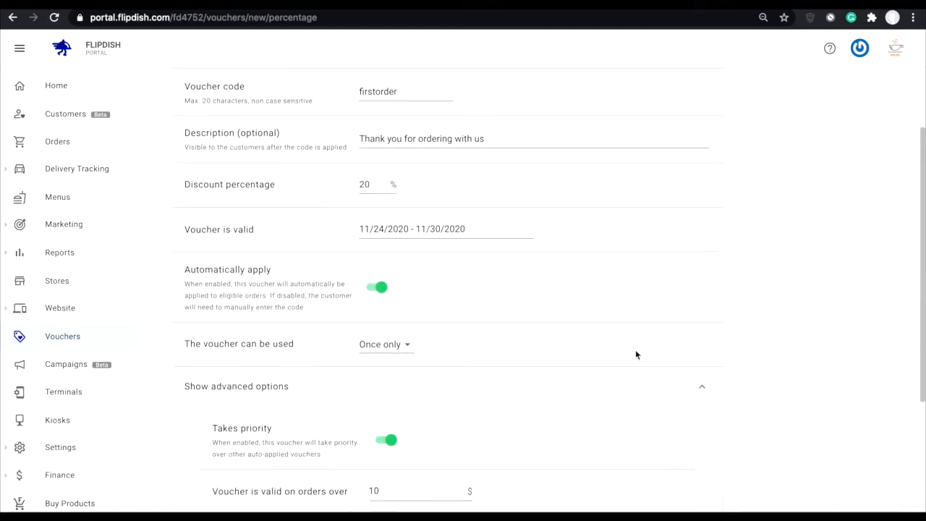
scroll("down", 3)
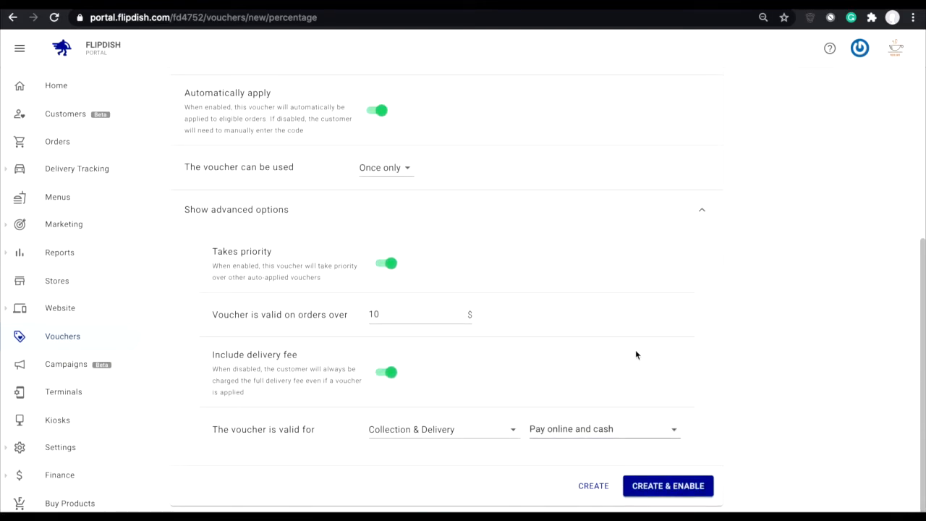
left_click(666, 486)
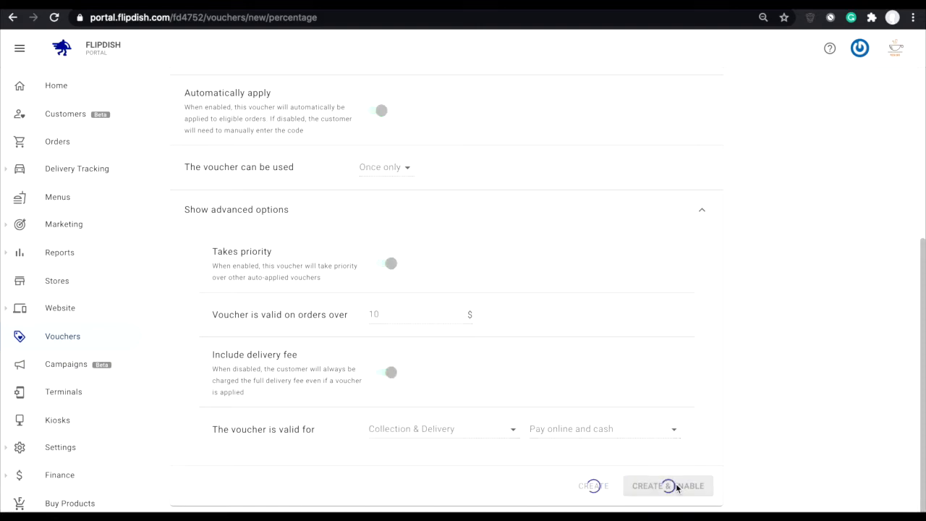
Open the new firstorder voucher's detail page showing 24/11–30/11/2020 validity
left_click(665, 486)
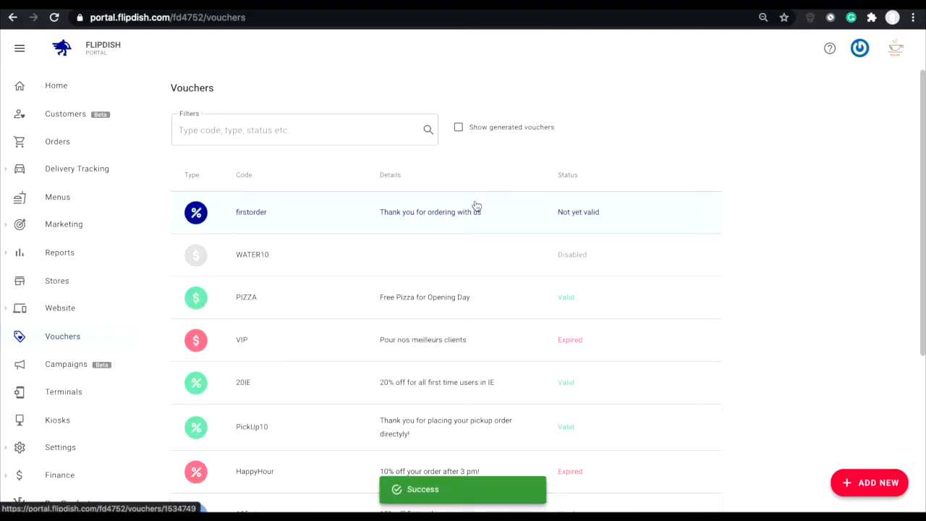
mouse_move(435, 218)
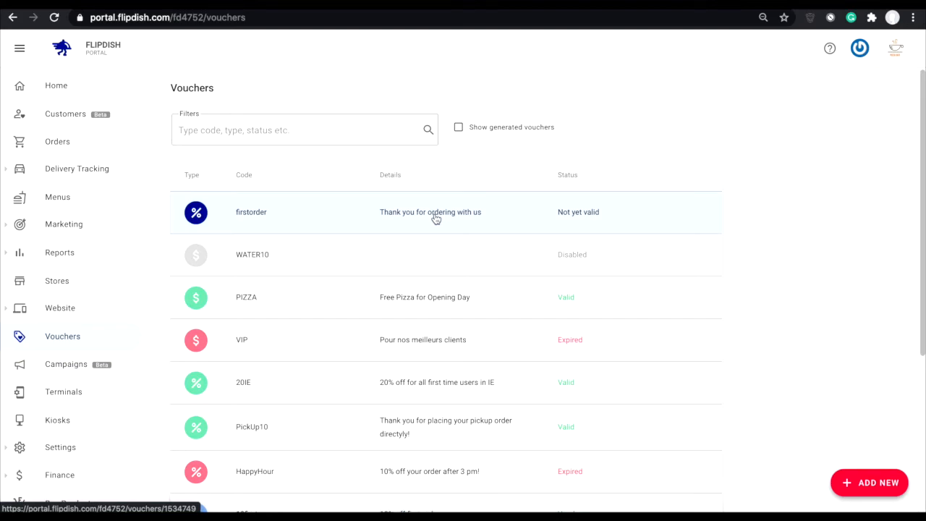
left_click(431, 211)
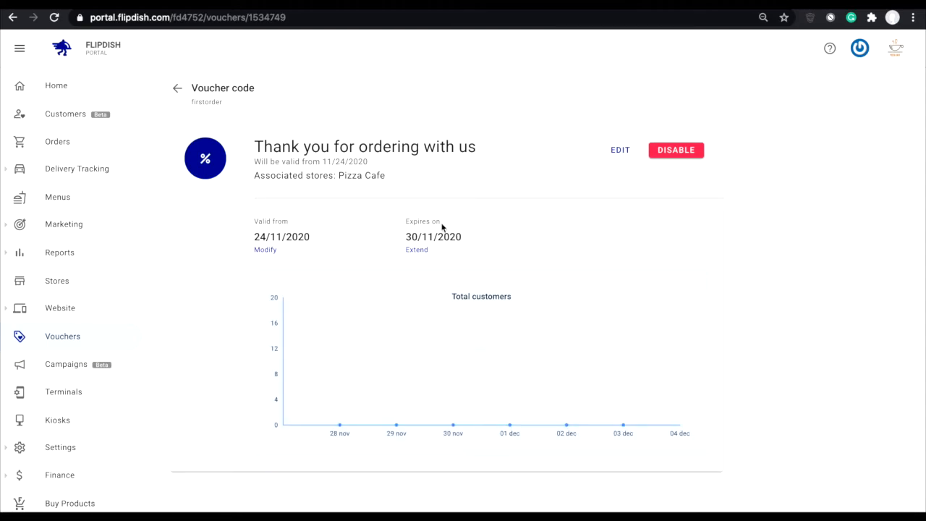
mouse_move(367, 185)
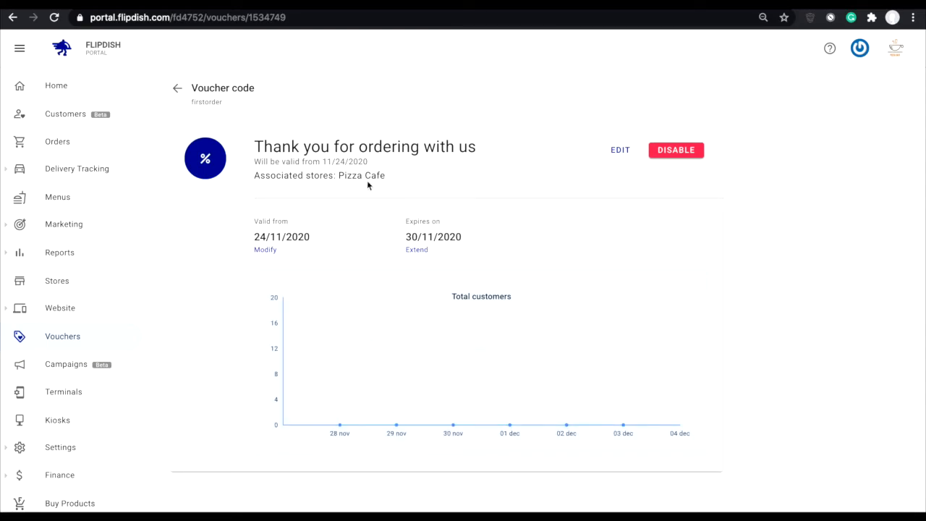
View the 20IE voucher's details with its usage totals for Pizza Cafe Ireland
left_click(177, 89)
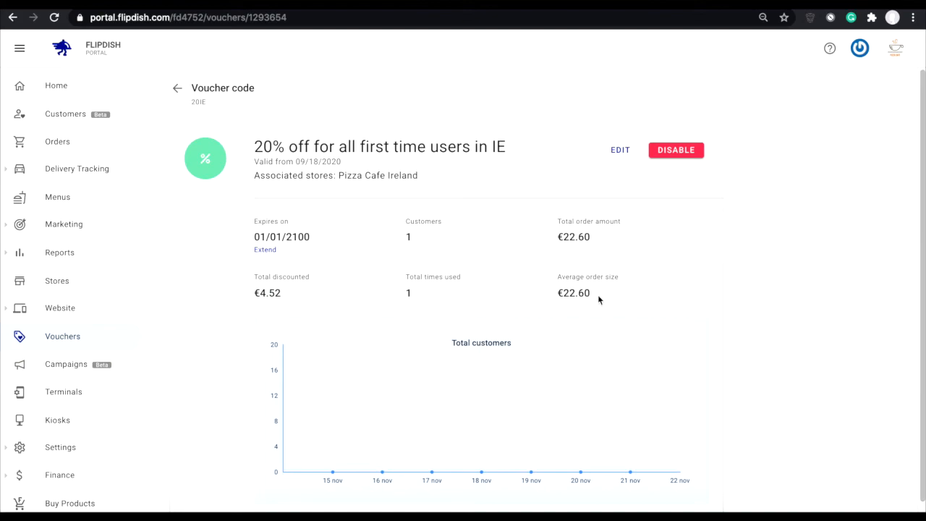
mouse_move(614, 238)
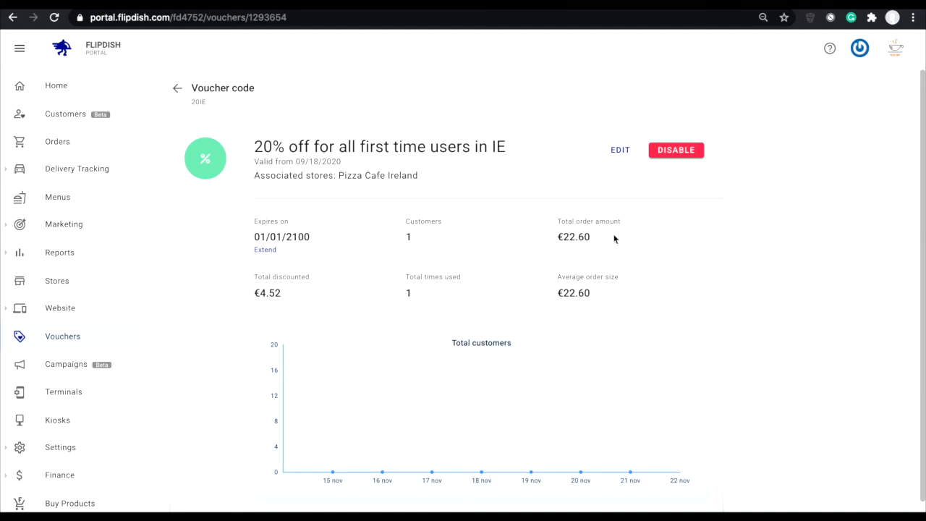
mouse_move(605, 253)
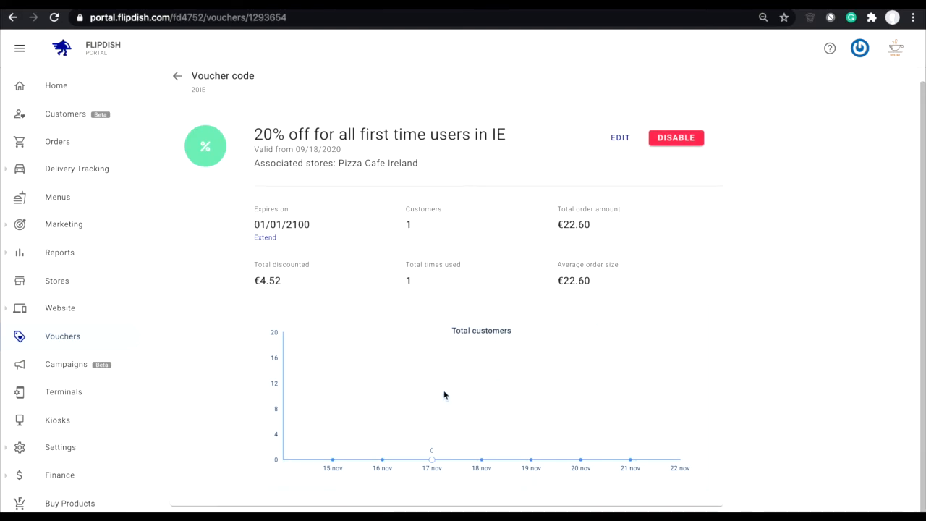
mouse_move(682, 396)
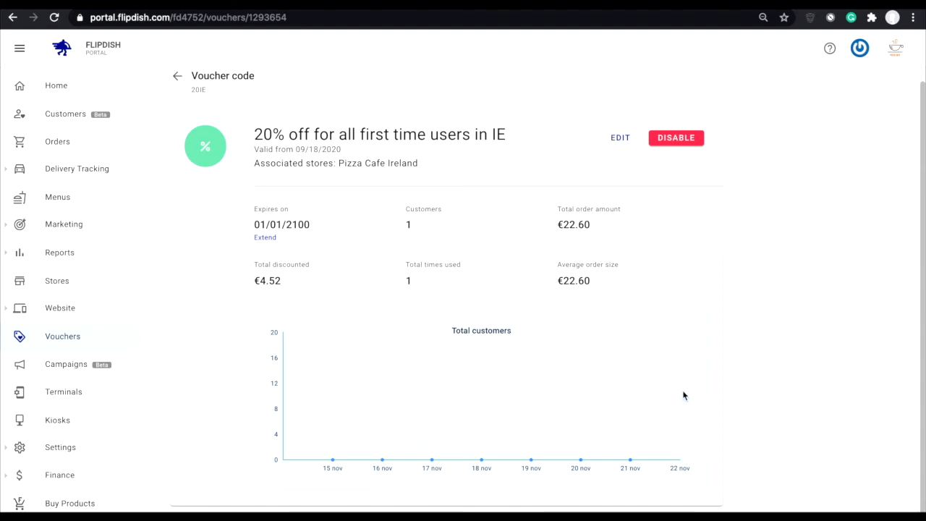
Reopen the firstorder voucher, disable it, and return to the voucher list
left_click(176, 75)
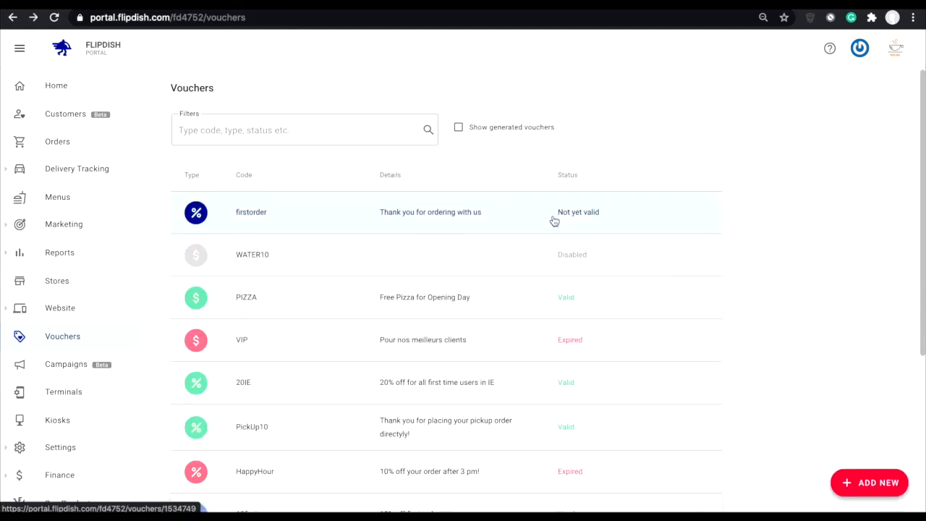
left_click(431, 211)
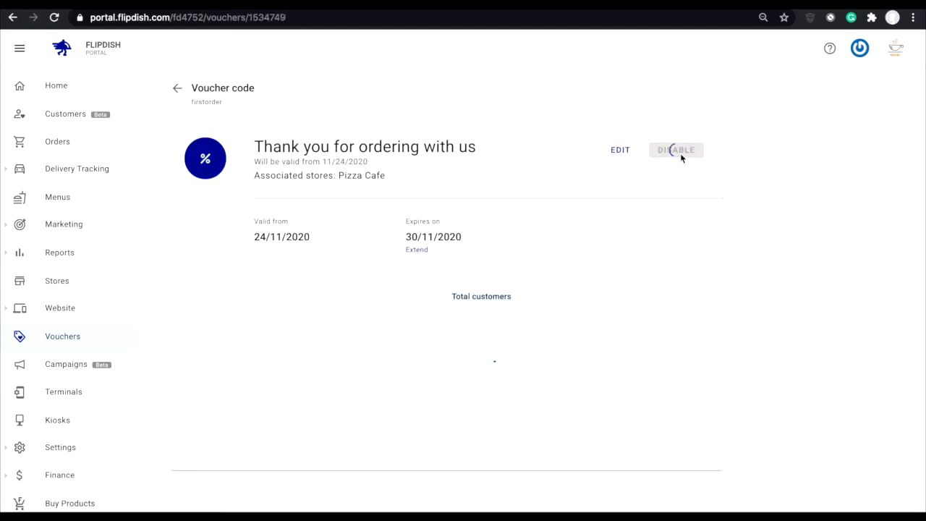
left_click(675, 149)
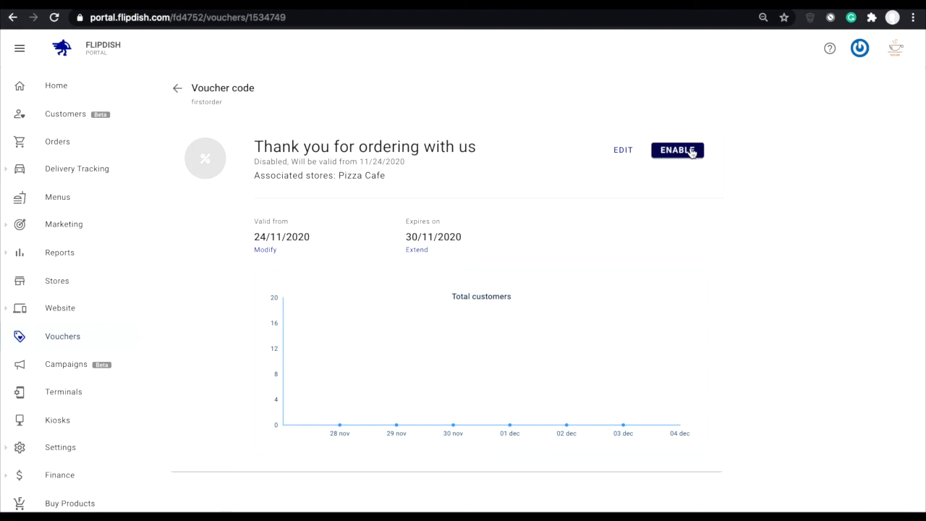
left_click(677, 149)
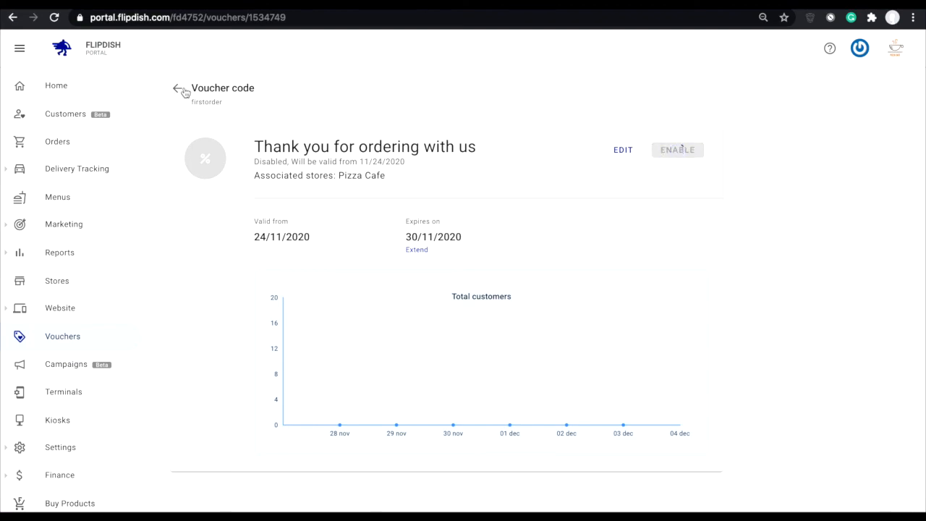